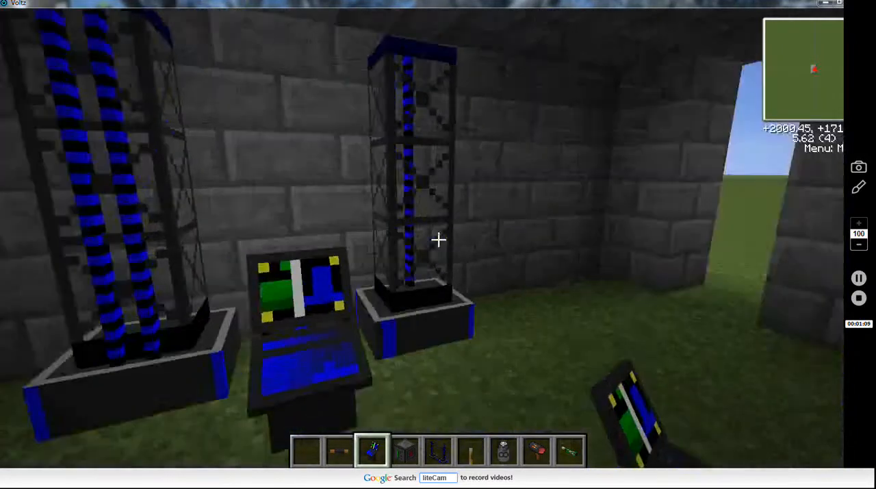
{"action": "mouse_move", "coordinate": [438, 240]}
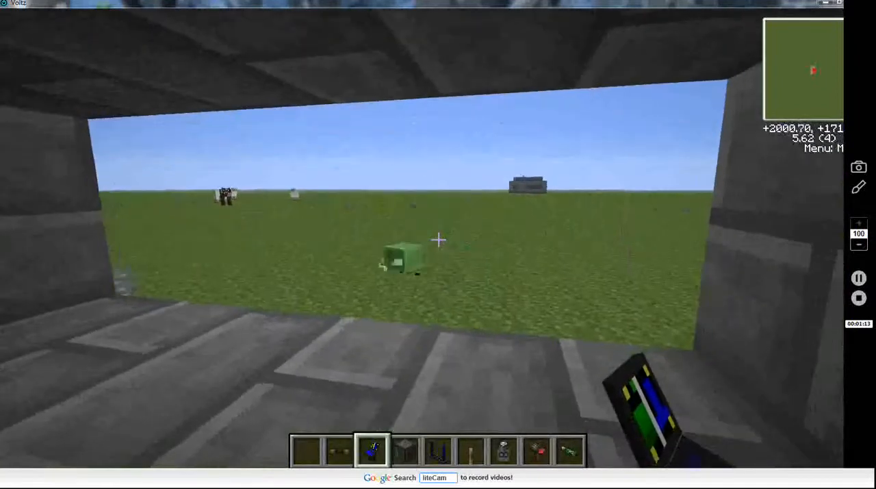
- Walk forward, then dismiss the Launcher Control Panel reporting the target is too close
{"action": "key", "text": "w"}
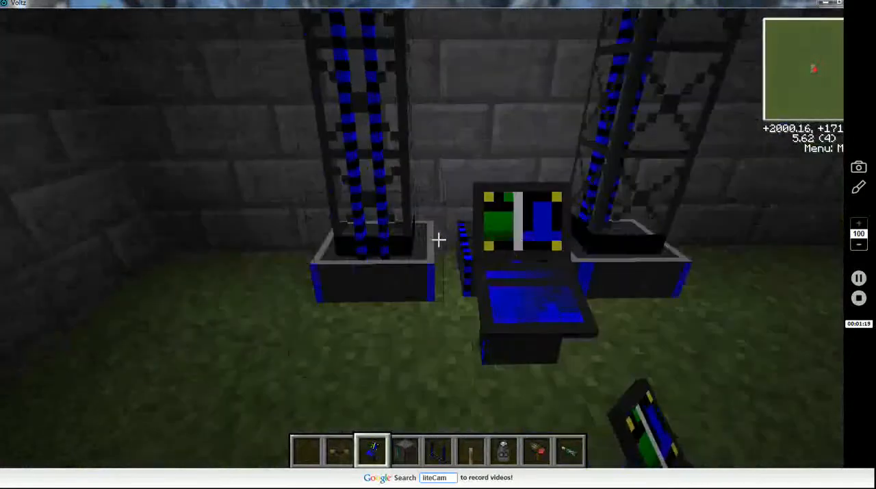
{"action": "mouse_move", "coordinate": [438, 240]}
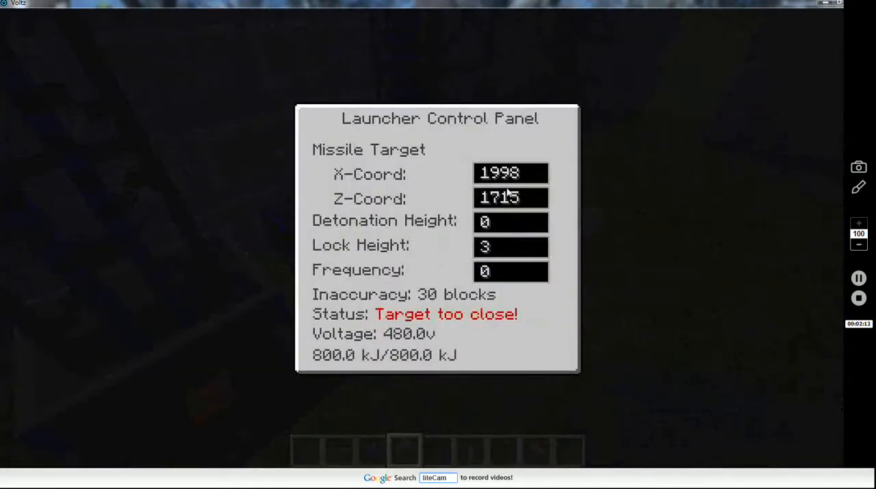
{"action": "key", "text": "Escape"}
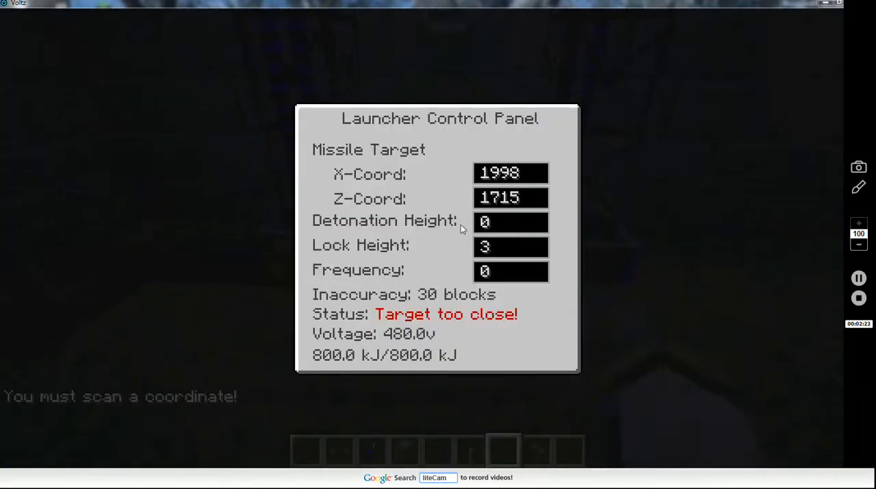
{"action": "key", "text": "Escape"}
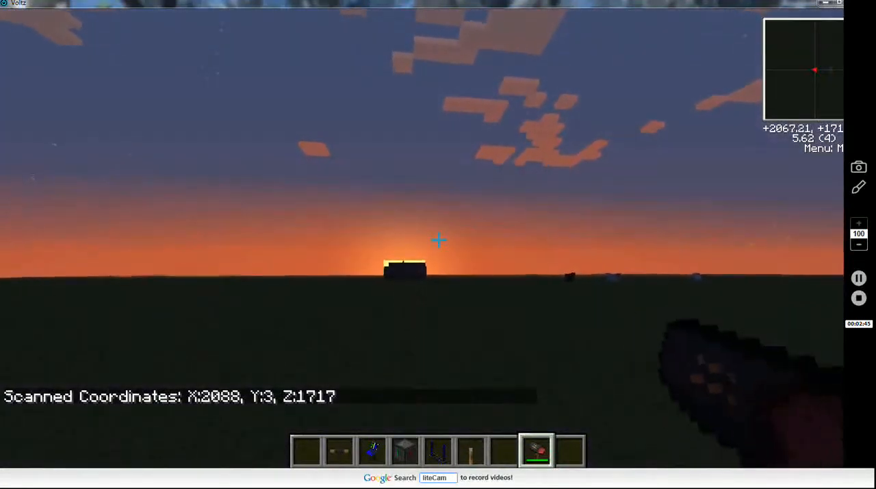
{"action": "mouse_move", "coordinate": [438, 239]}
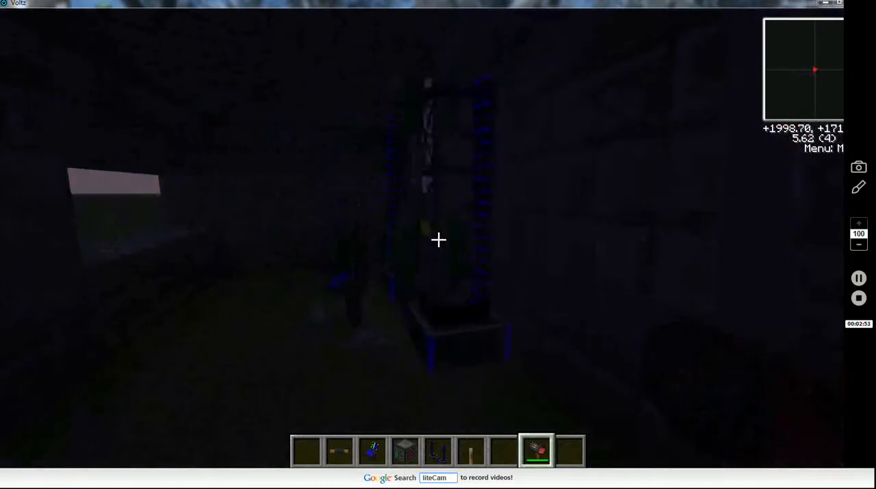
{"action": "mouse_move", "coordinate": [438, 239]}
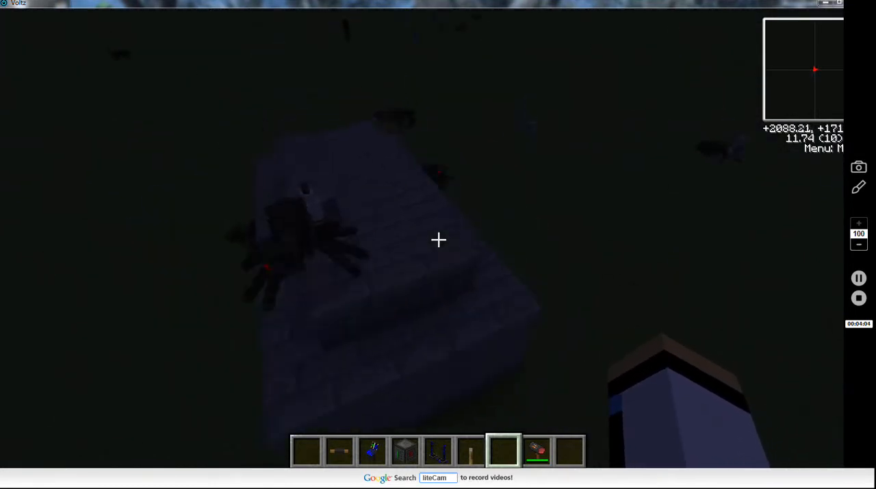
{"action": "mouse_move", "coordinate": [438, 240]}
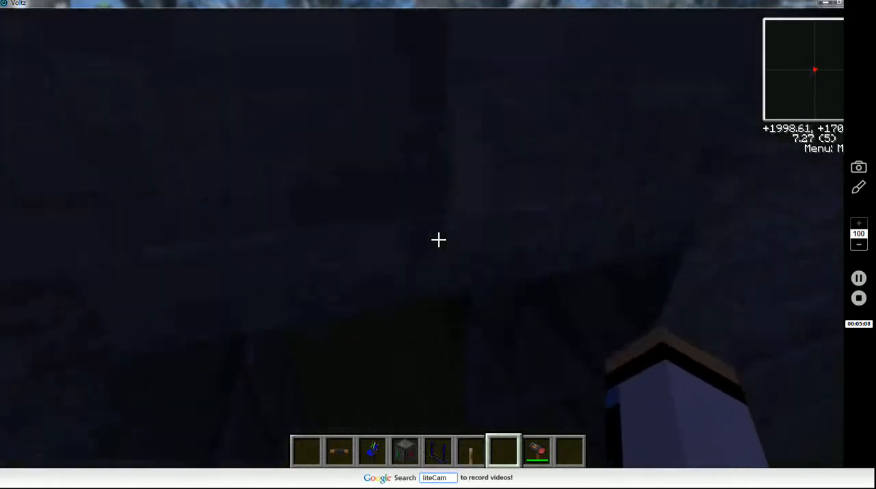
- Search the creative inventory for 'miss' to list missile variants like incendiary and EMP
{"action": "key", "text": "e"}
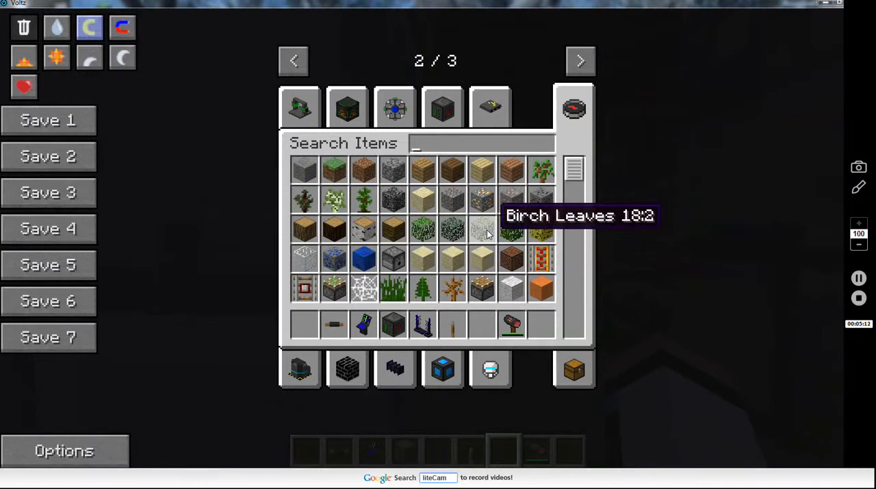
{"action": "type", "text": "missle"}
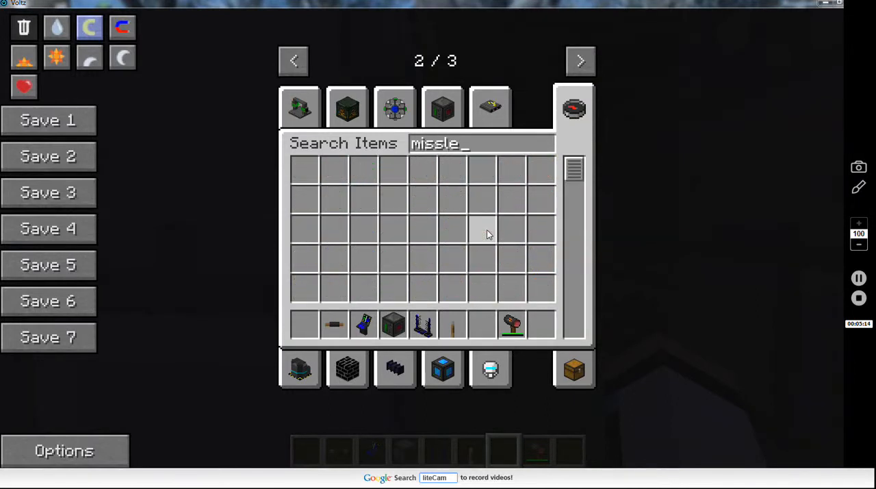
{"action": "key", "text": "BackSpace"}
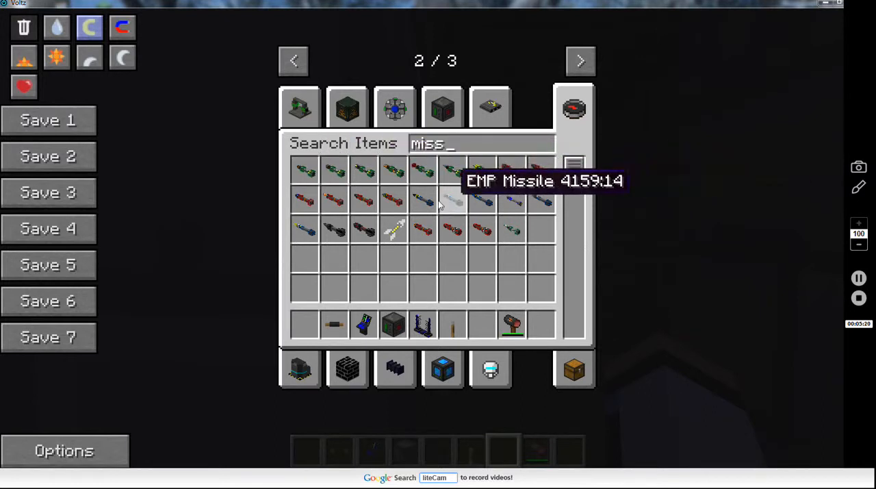
{"action": "mouse_move", "coordinate": [393, 229]}
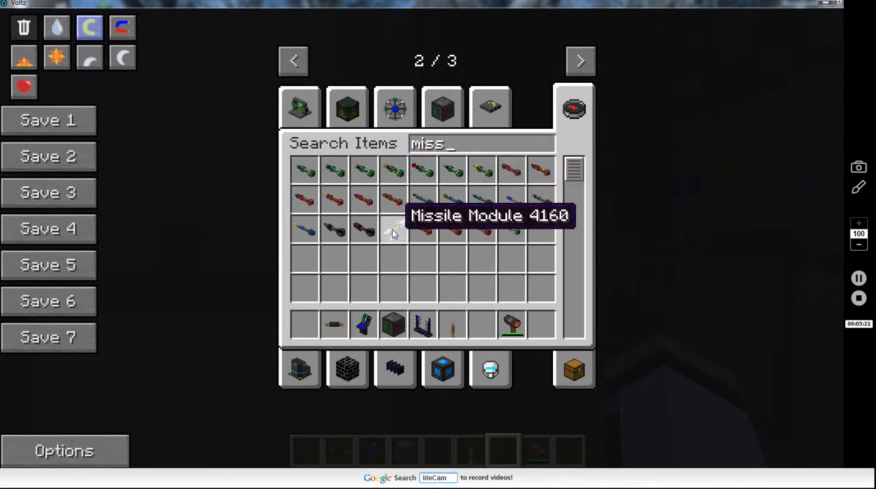
{"action": "left_click", "coordinate": [347, 107]}
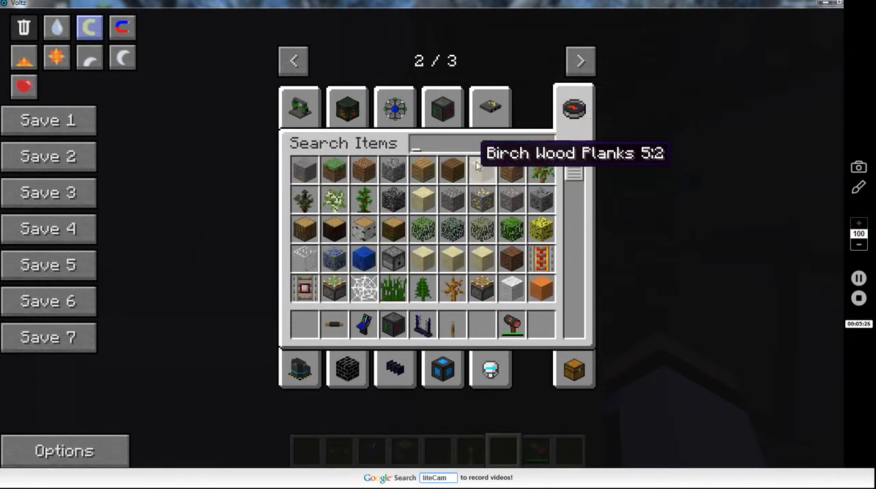
{"action": "type", "text": "mis"}
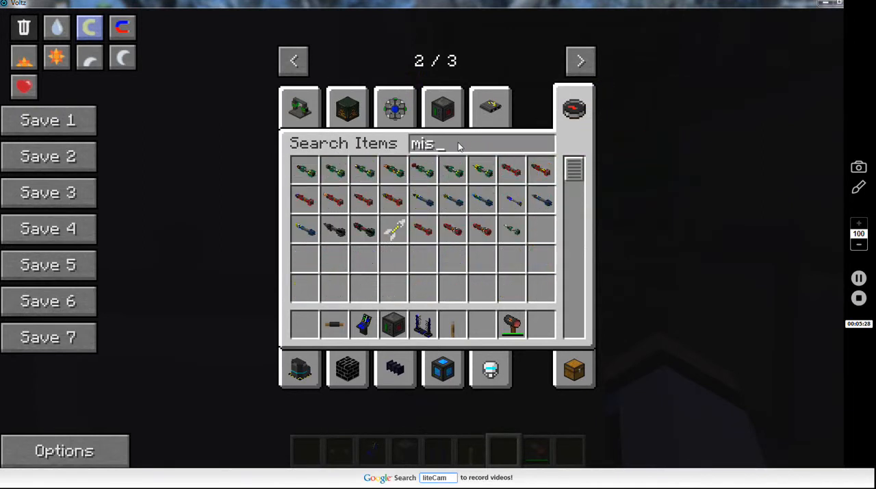
{"action": "type", "text": "s"}
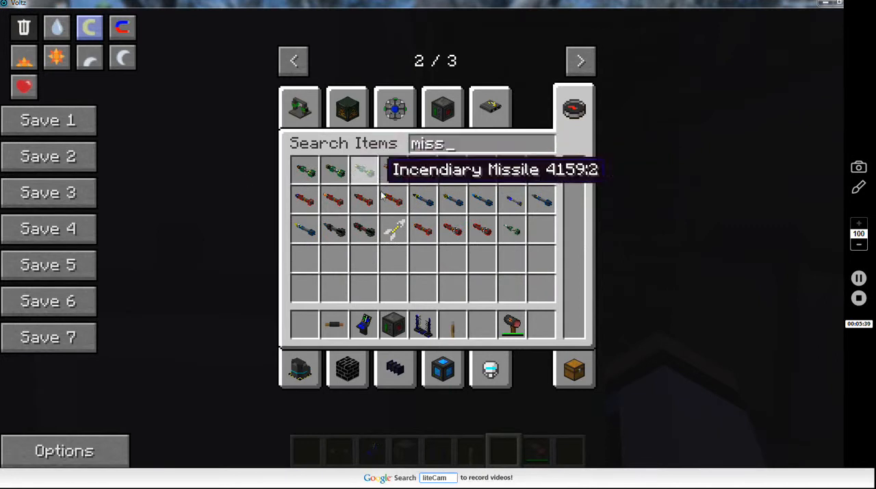
{"action": "mouse_move", "coordinate": [394, 170]}
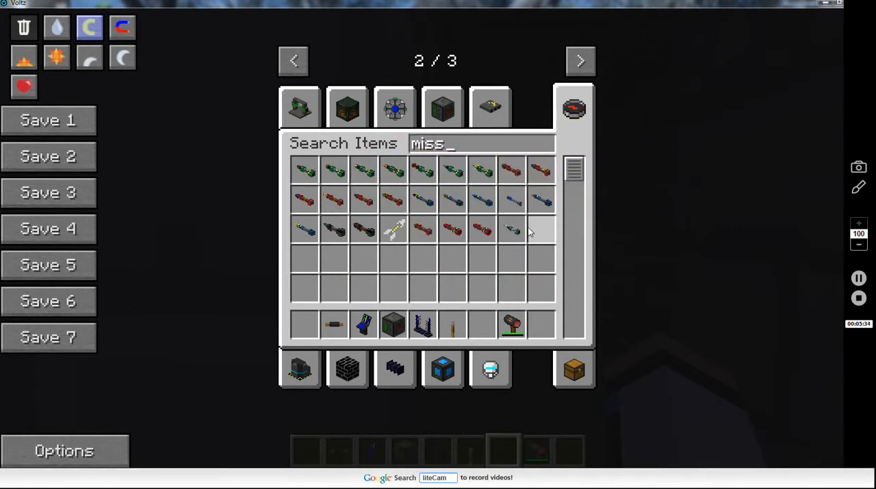
{"action": "mouse_move", "coordinate": [511, 230]}
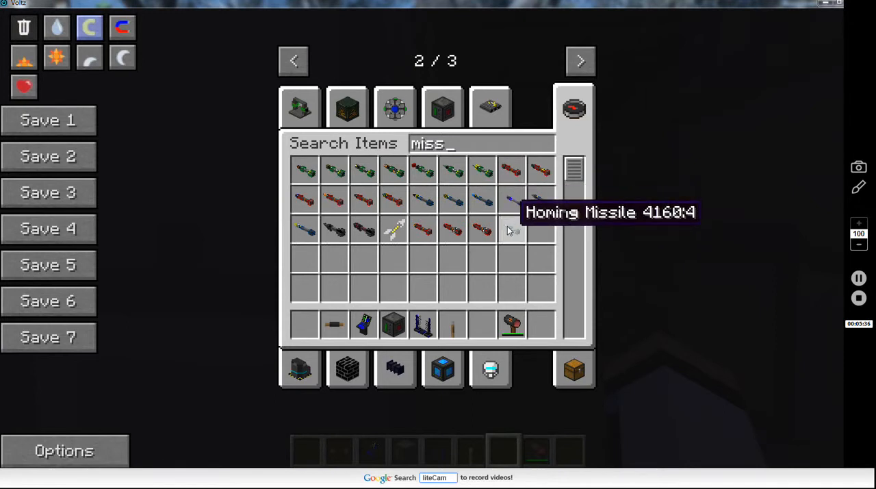
{"action": "mouse_move", "coordinate": [393, 232]}
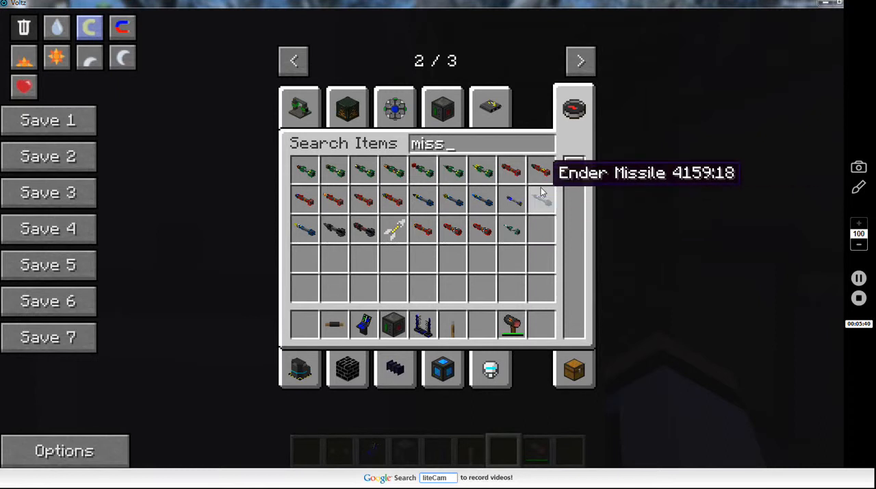
{"action": "mouse_move", "coordinate": [540, 171]}
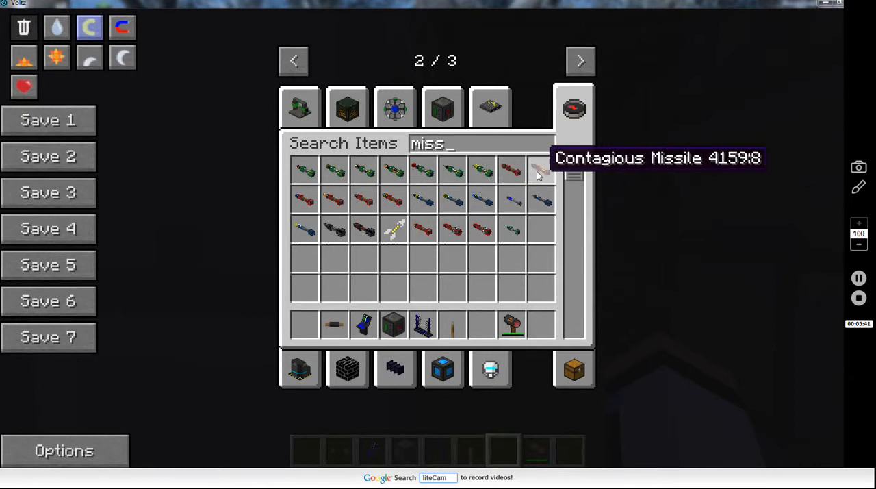
{"action": "mouse_move", "coordinate": [537, 199]}
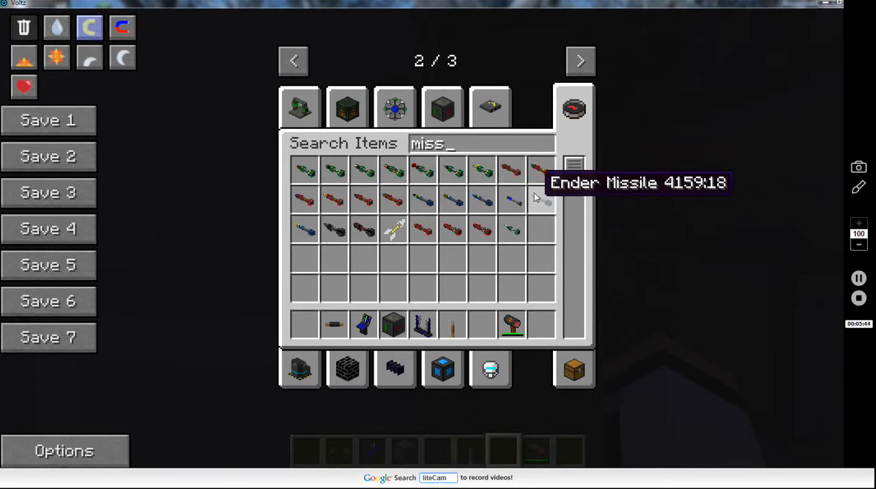
{"action": "mouse_move", "coordinate": [455, 198]}
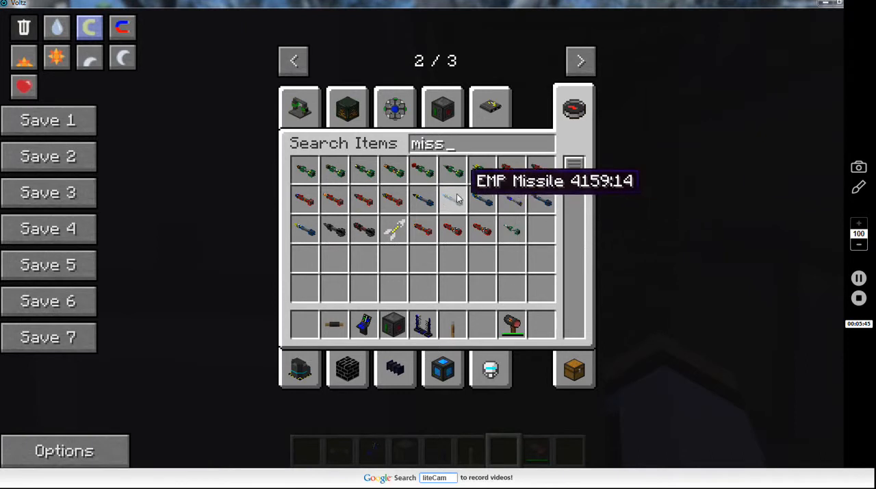
{"action": "mouse_move", "coordinate": [422, 197]}
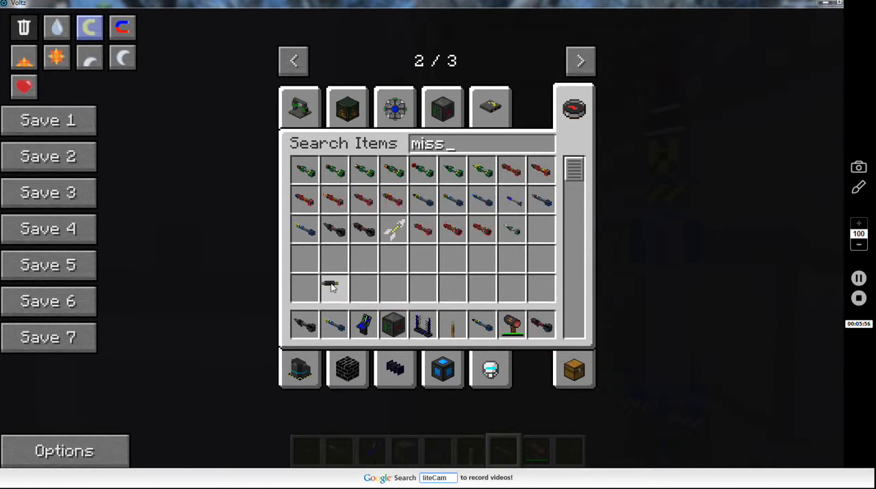
{"action": "mouse_move", "coordinate": [422, 199]}
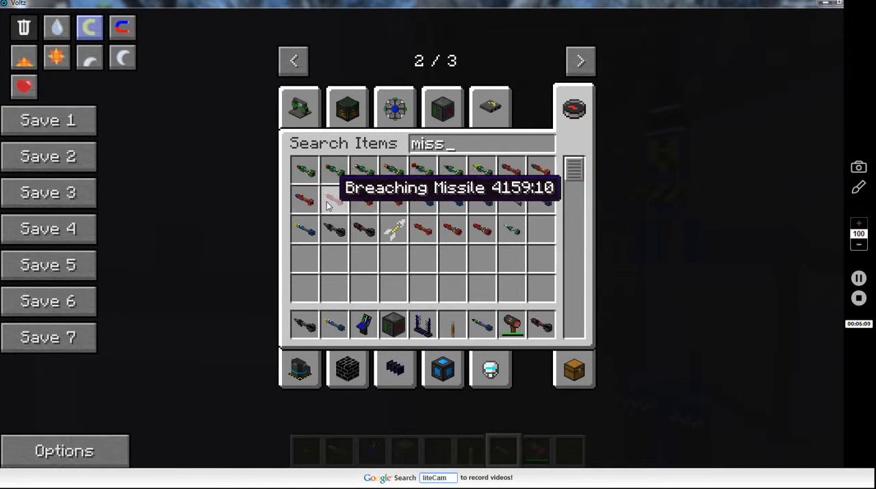
{"action": "mouse_move", "coordinate": [537, 171]}
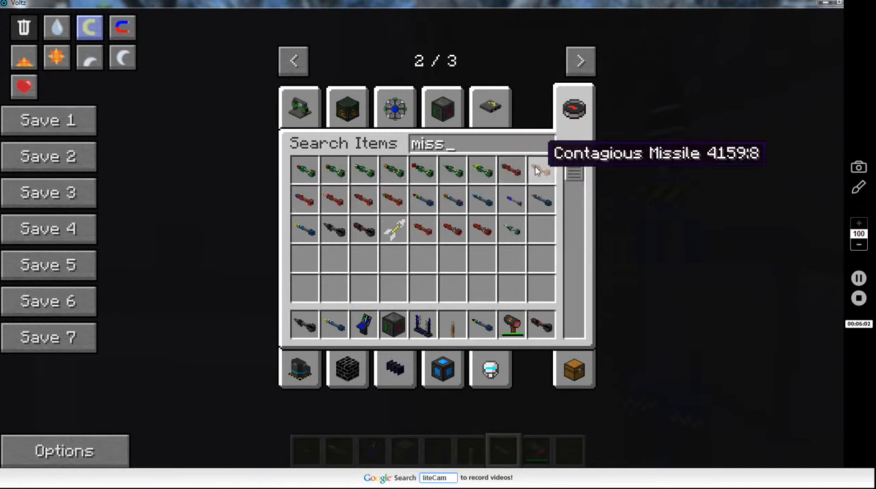
{"action": "mouse_move", "coordinate": [455, 322]}
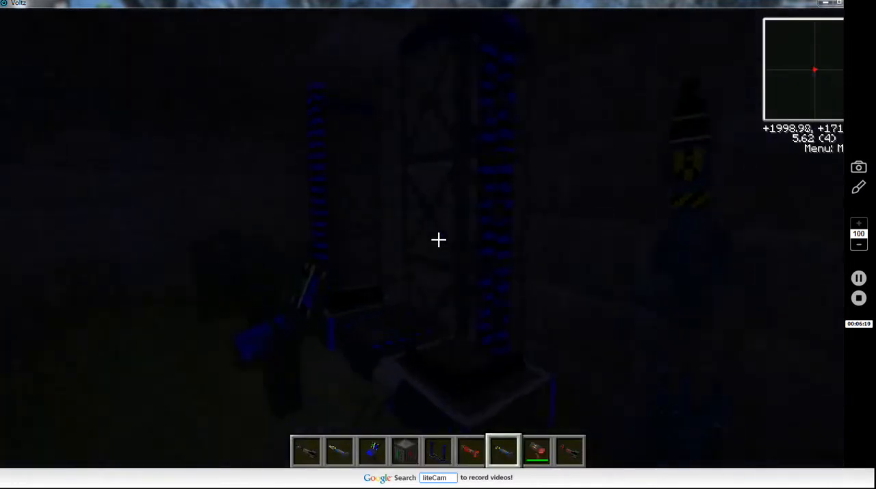
- Right-click the launcher platform to open its interface
{"action": "right_click", "coordinate": [438, 240]}
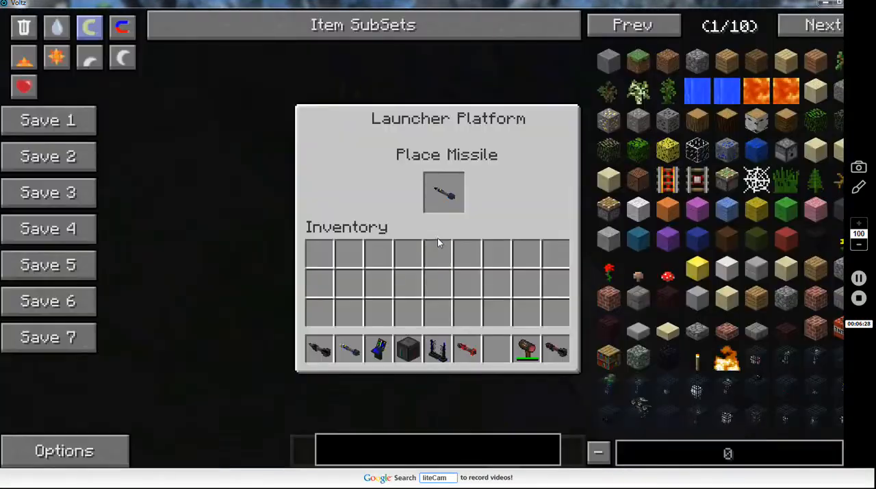
- Close the loaded Launcher Platform window and step back onto the night plain
{"action": "key", "text": "Escape"}
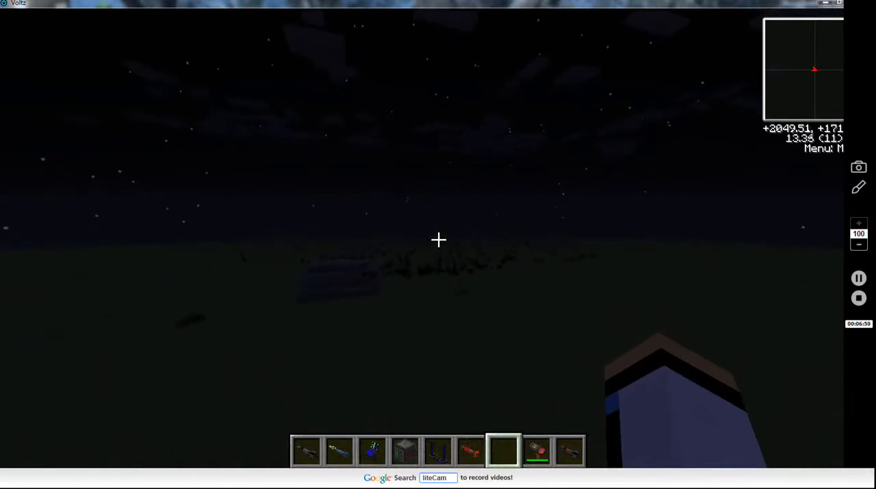
{"action": "mouse_move", "coordinate": [438, 239]}
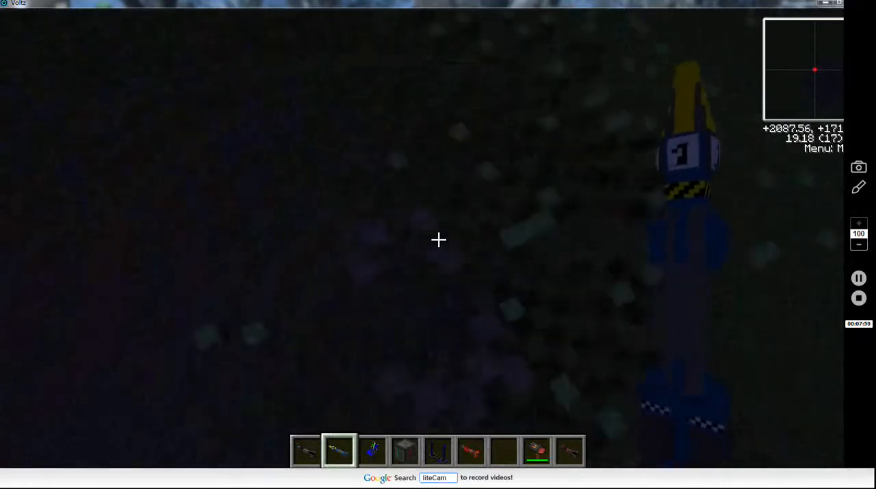
{"action": "mouse_move", "coordinate": [438, 239]}
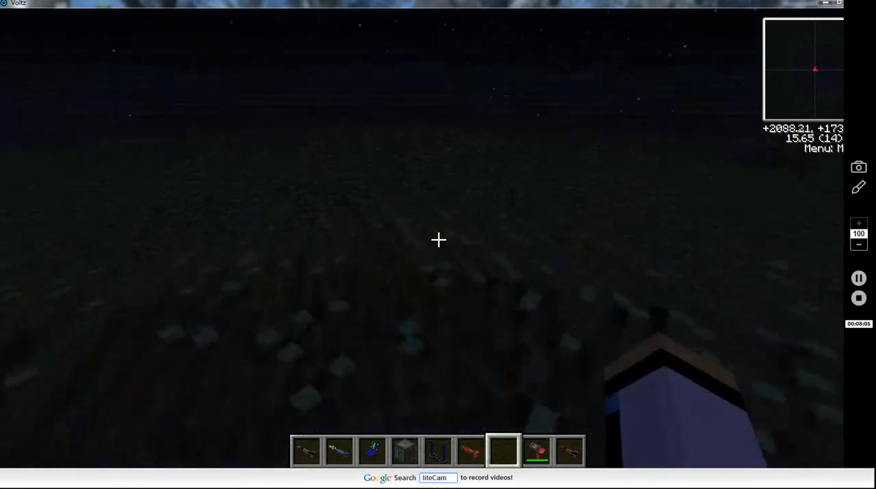
- Walk forward while watching the launched missile's flight
{"action": "key", "text": "w"}
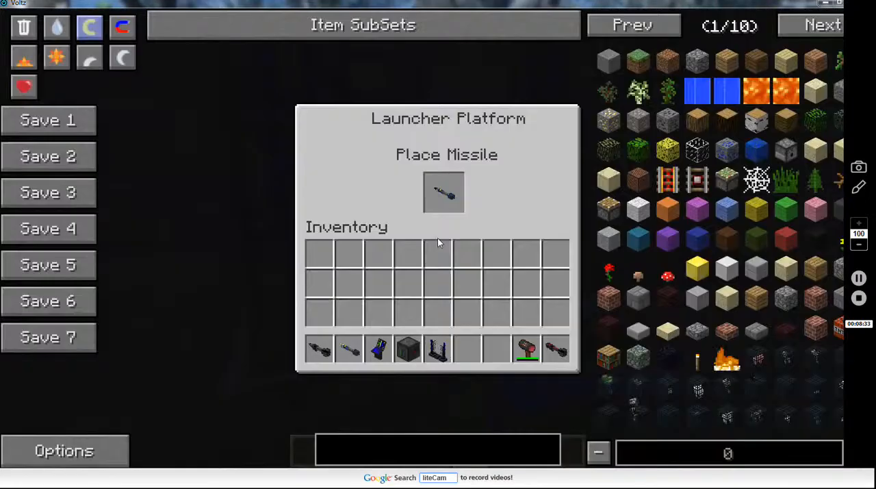
{"action": "key", "text": "Escape"}
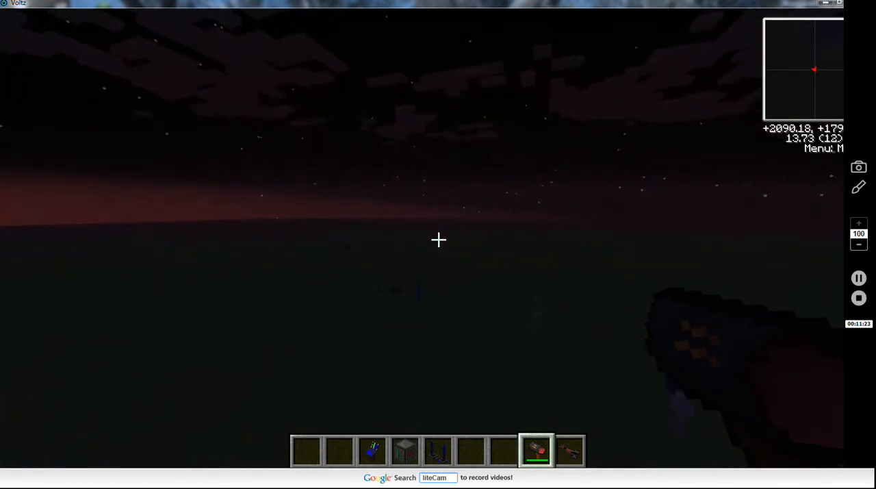
{"action": "mouse_move", "coordinate": [438, 239]}
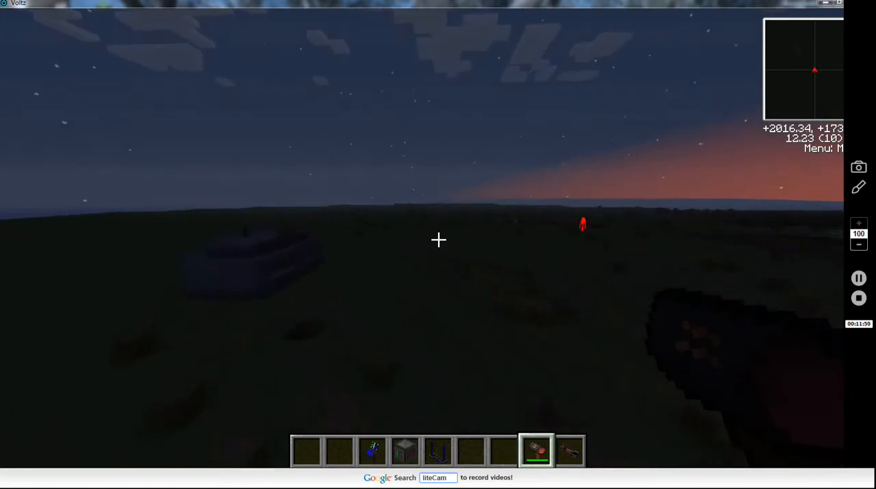
{"action": "mouse_move", "coordinate": [438, 240]}
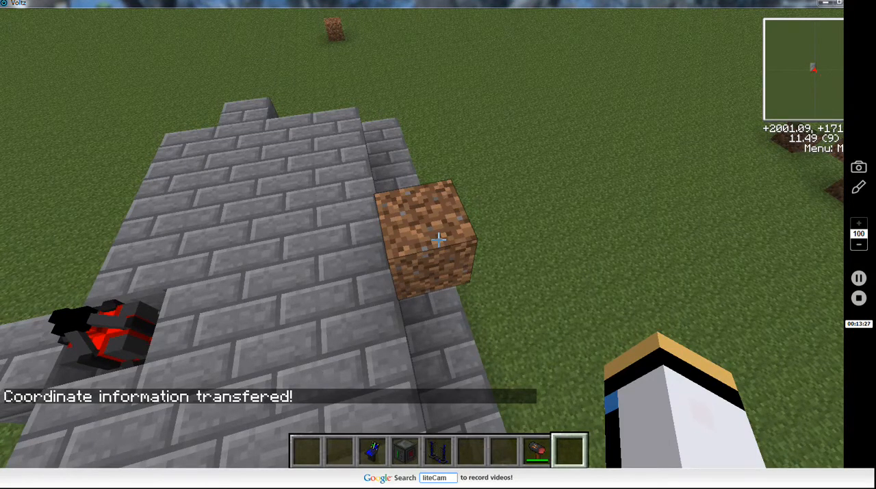
- Use the coordinate tool on the launcher to send it the target coordinates
{"action": "left_click", "coordinate": [438, 239]}
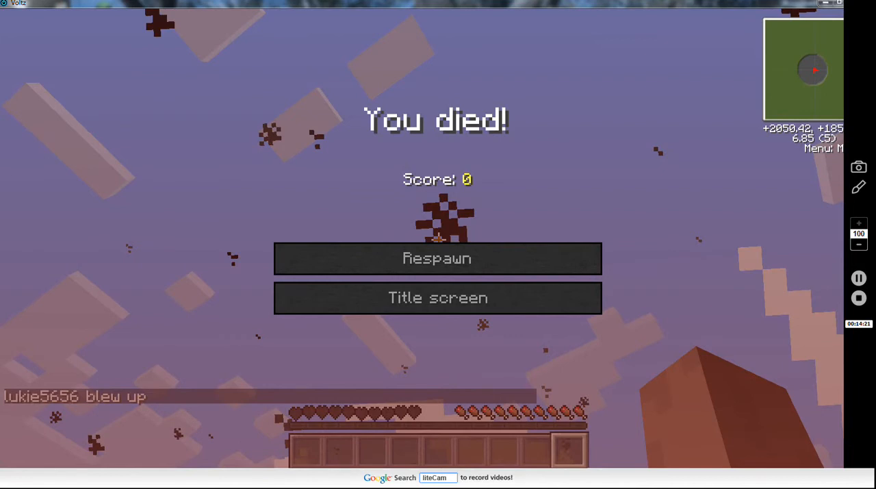
- Respawn from the 'You died!' screen onto the grassy superflat plain
{"action": "left_click", "coordinate": [438, 258]}
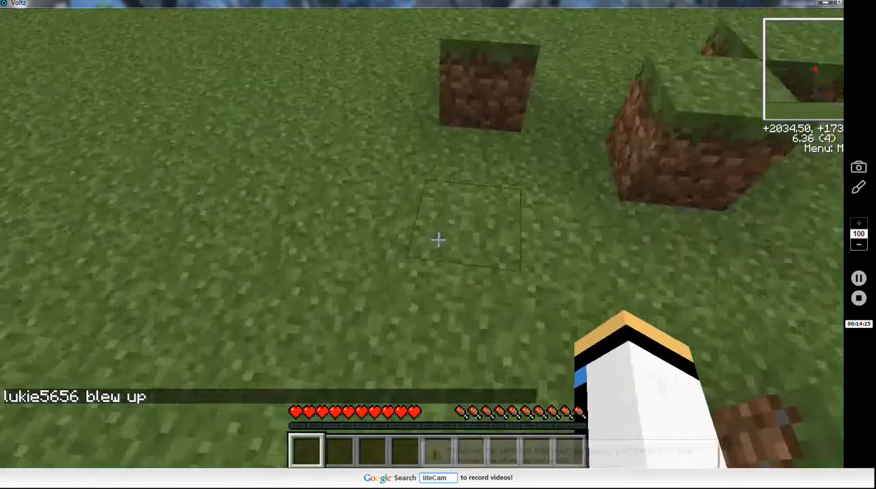
{"action": "mouse_move", "coordinate": [438, 240]}
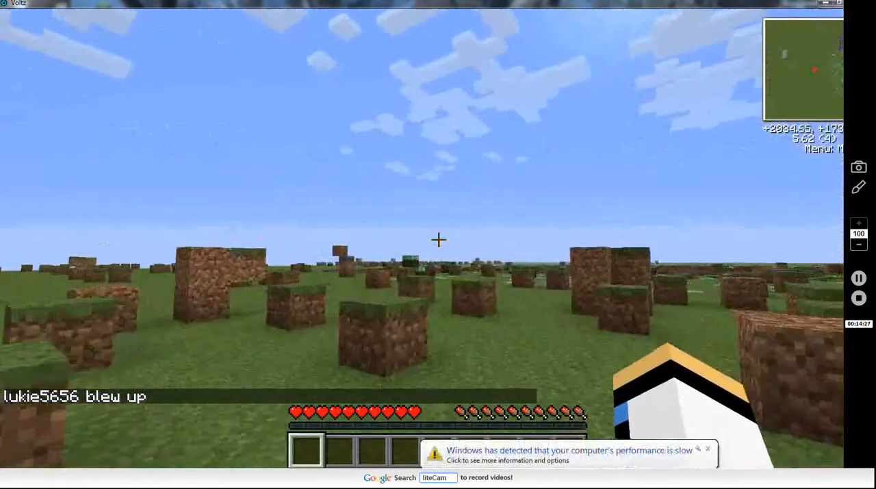